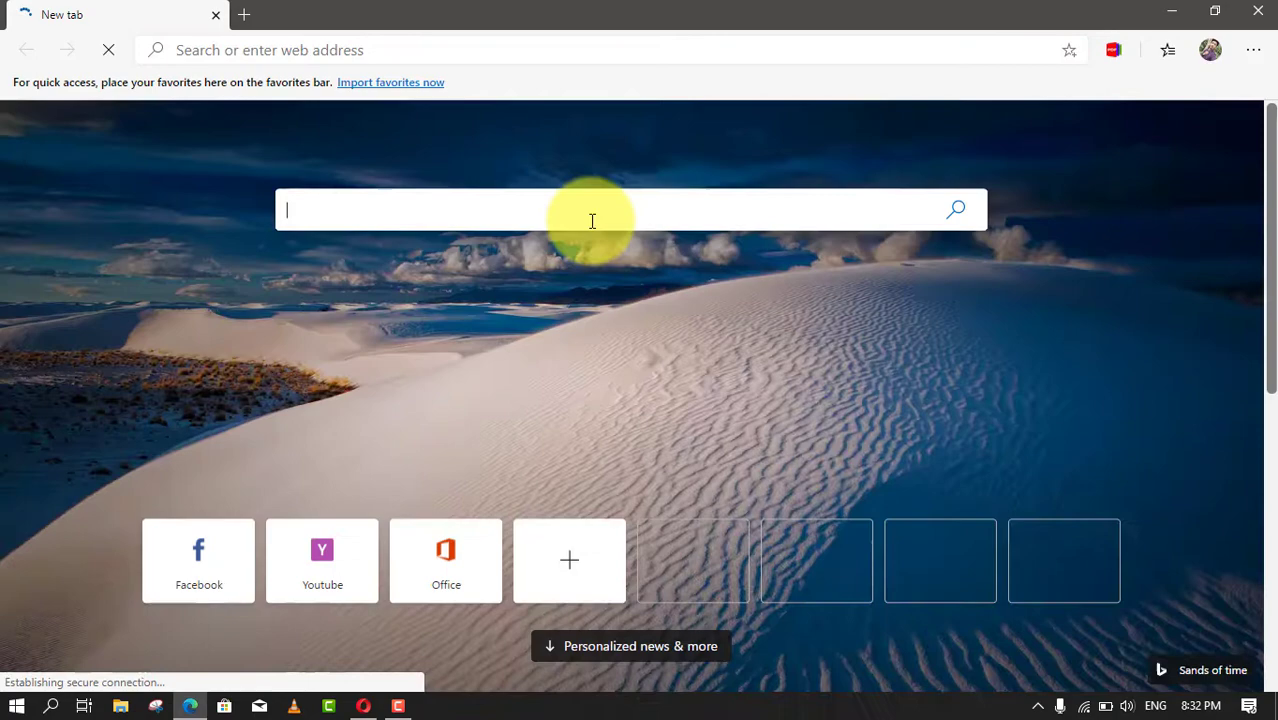
mouse_move(1252, 50)
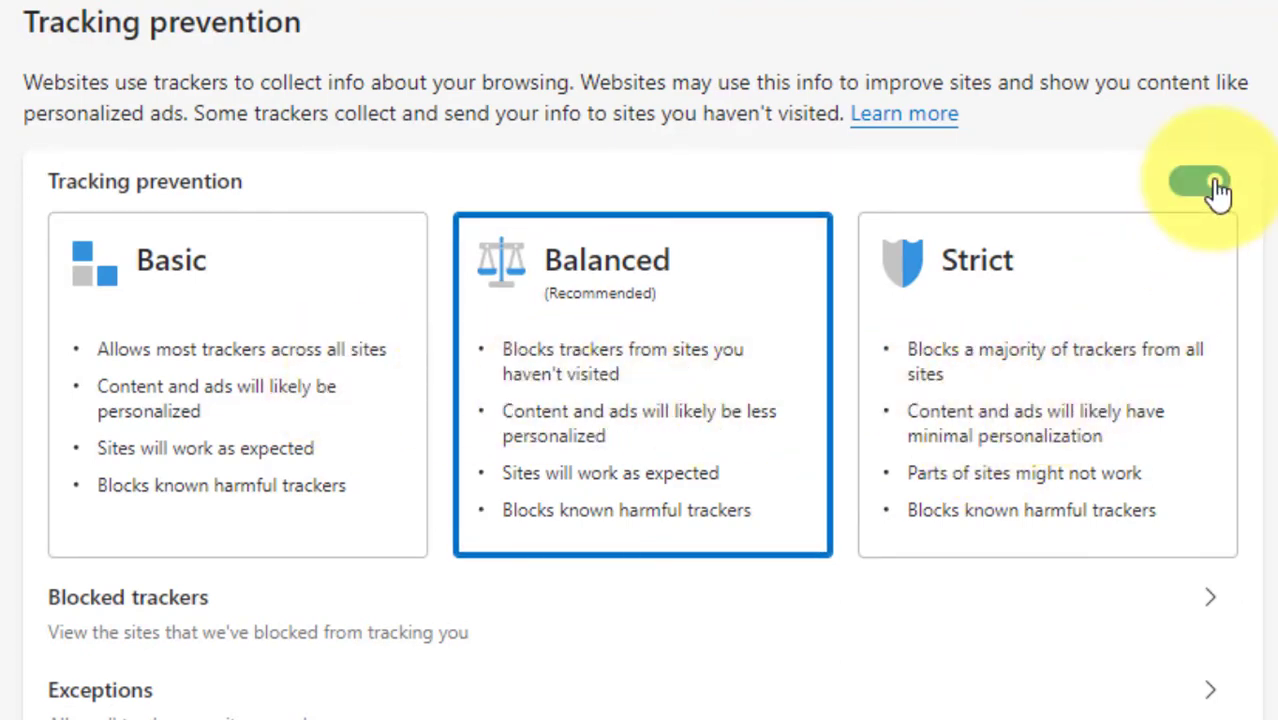
Reach Edge's Privacy and services settings from the main menu's Settings entry
click(1200, 180)
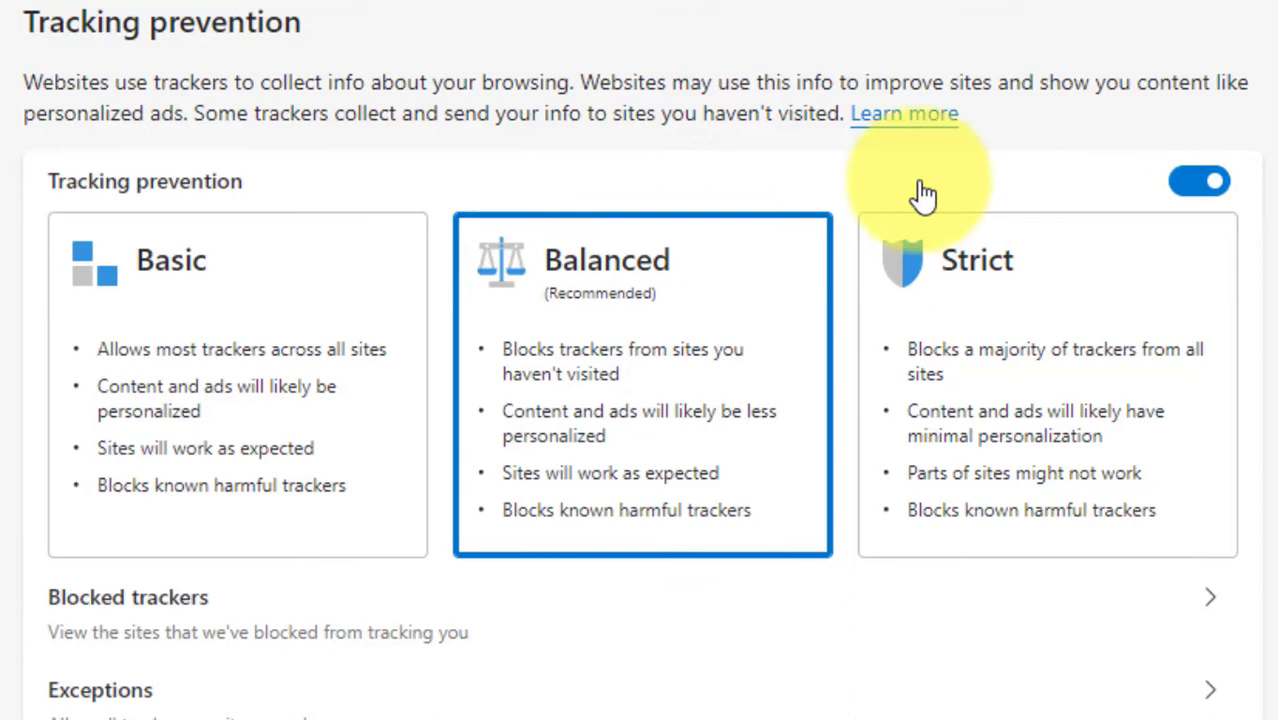
mouse_move(1040, 360)
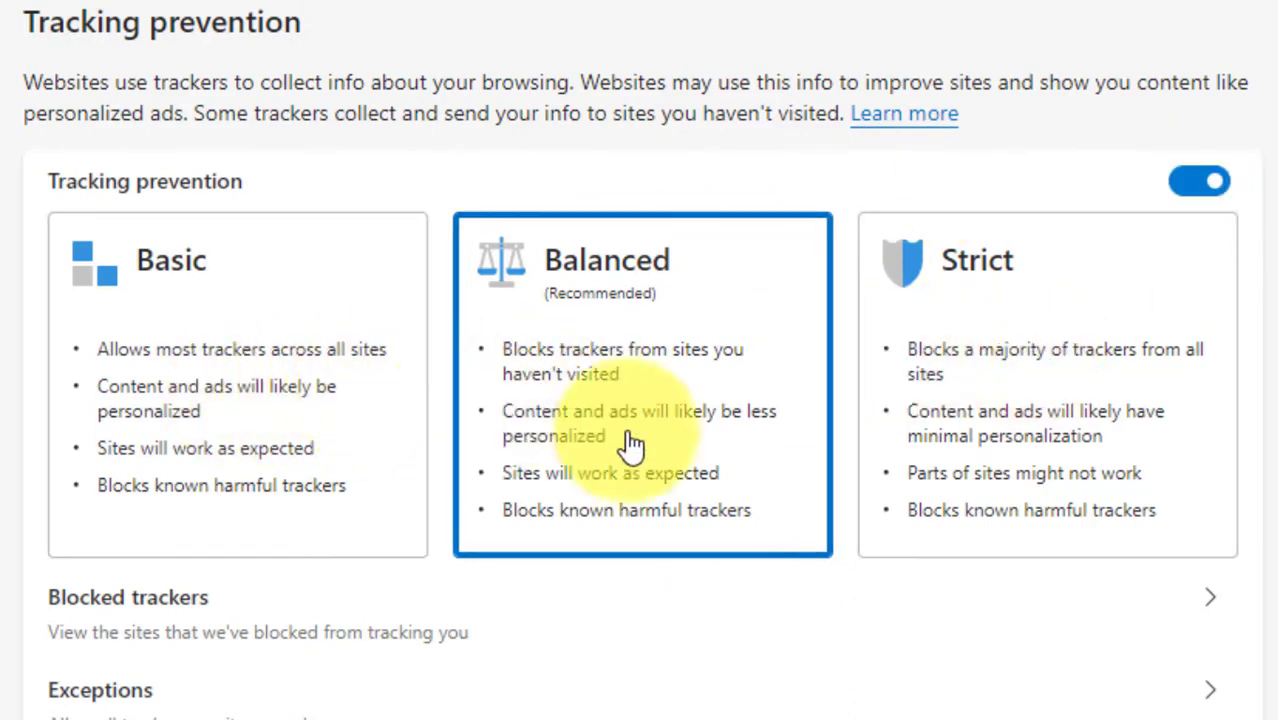
mouse_move(976, 450)
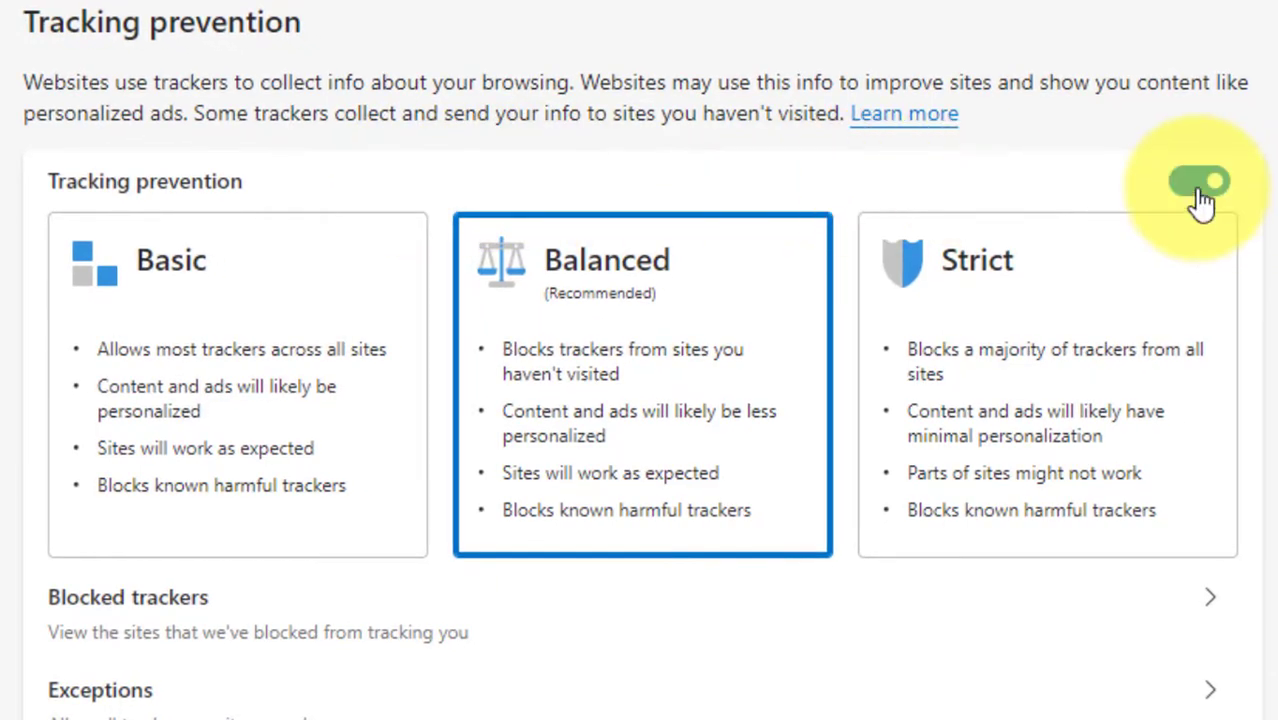
click(1200, 180)
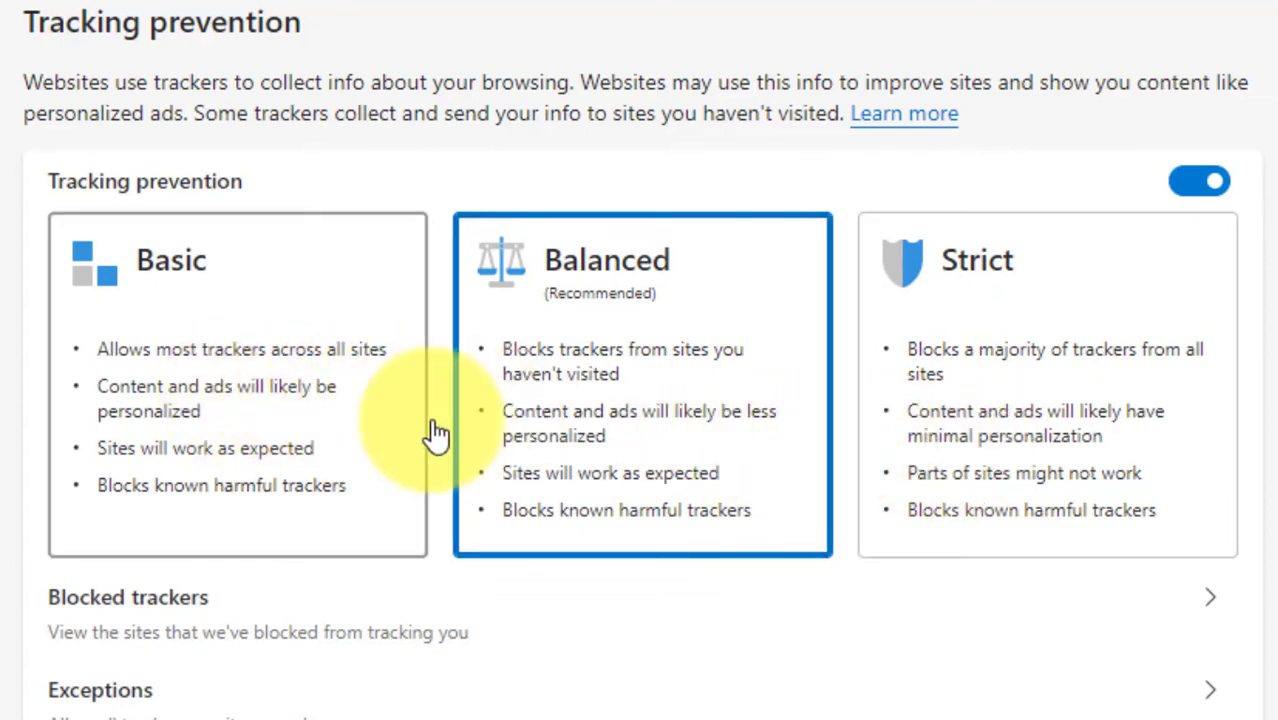
mouse_move(990, 436)
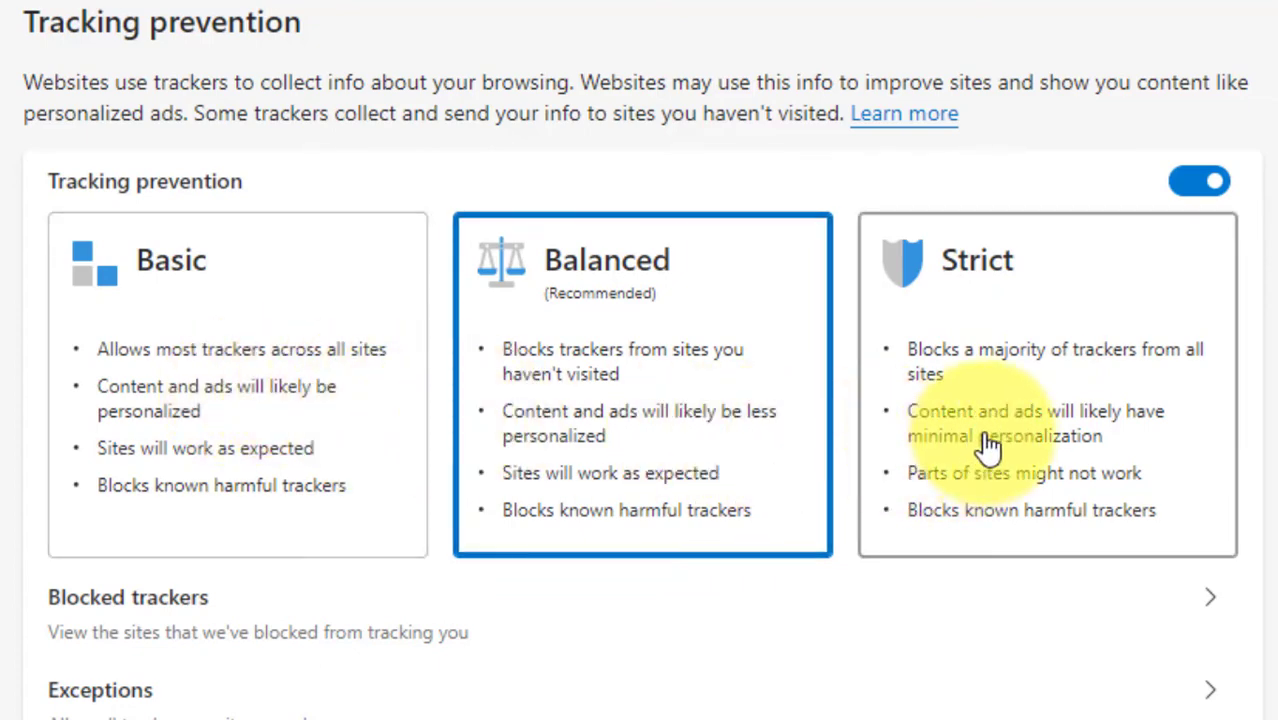
mouse_move(690, 390)
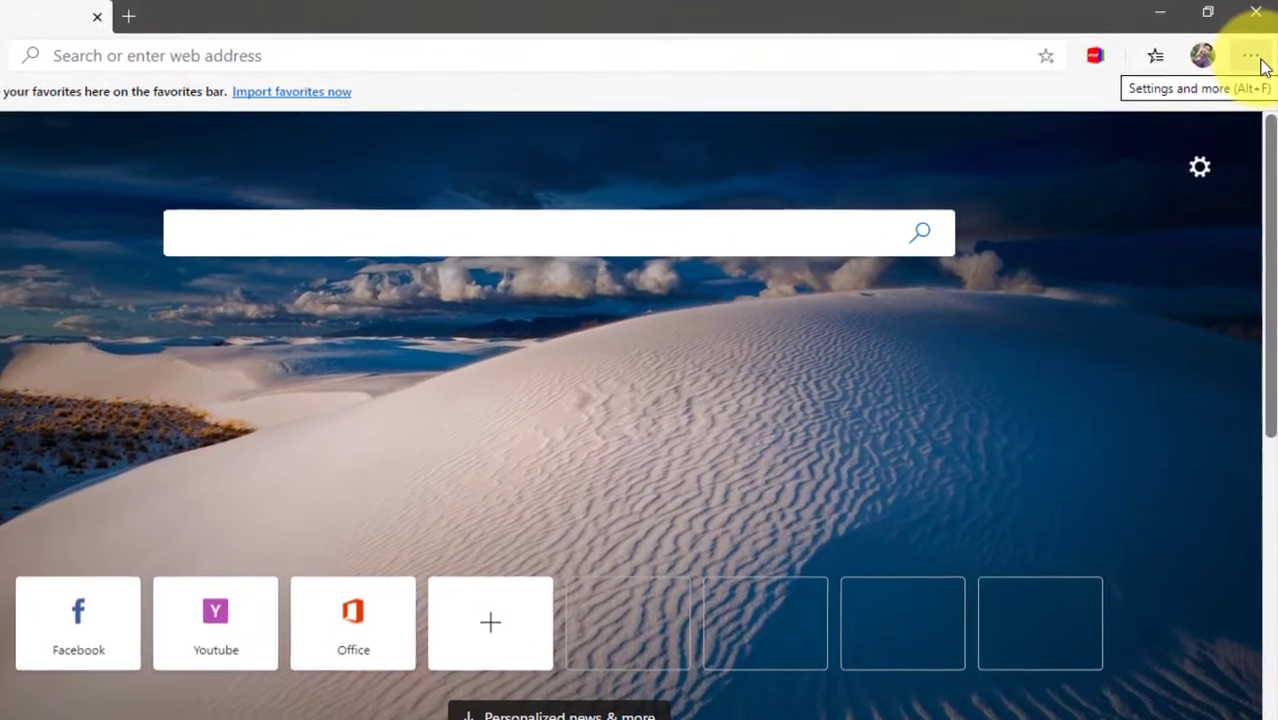
click(1248, 56)
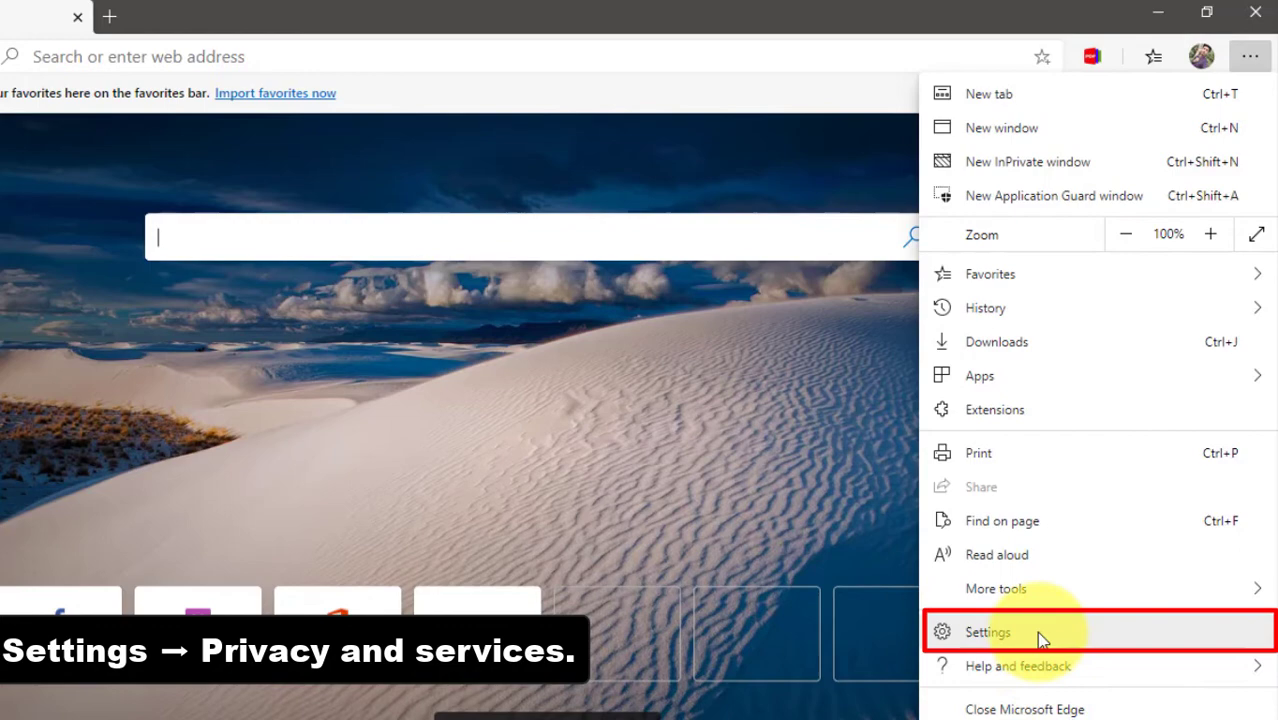
click(988, 632)
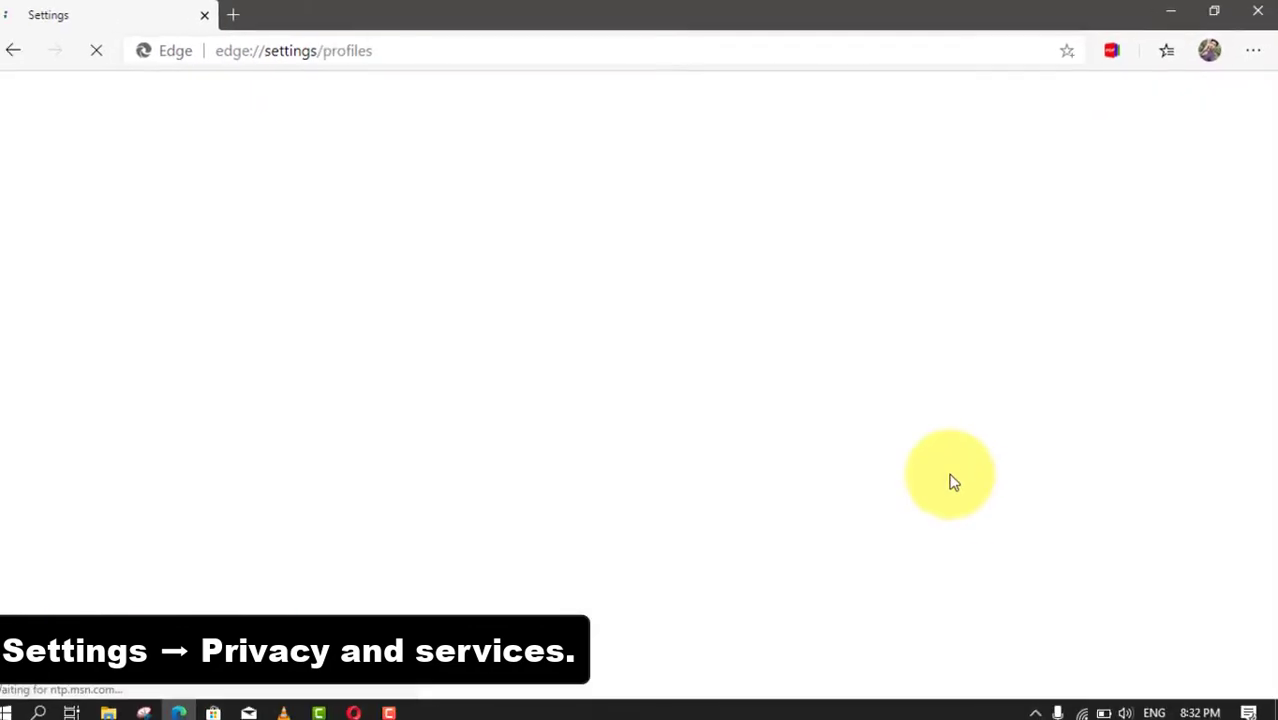
click(140, 228)
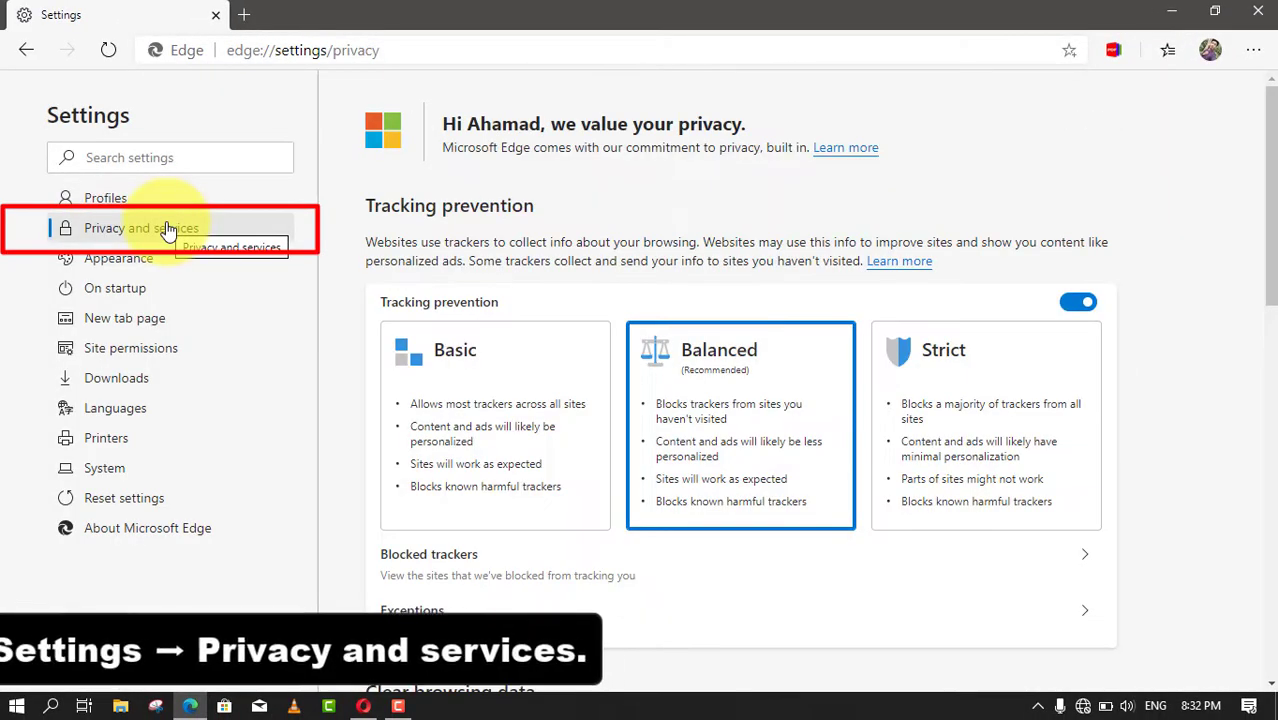
Switch Tracking prevention off and then back on, leaving Balanced selected
click(1078, 302)
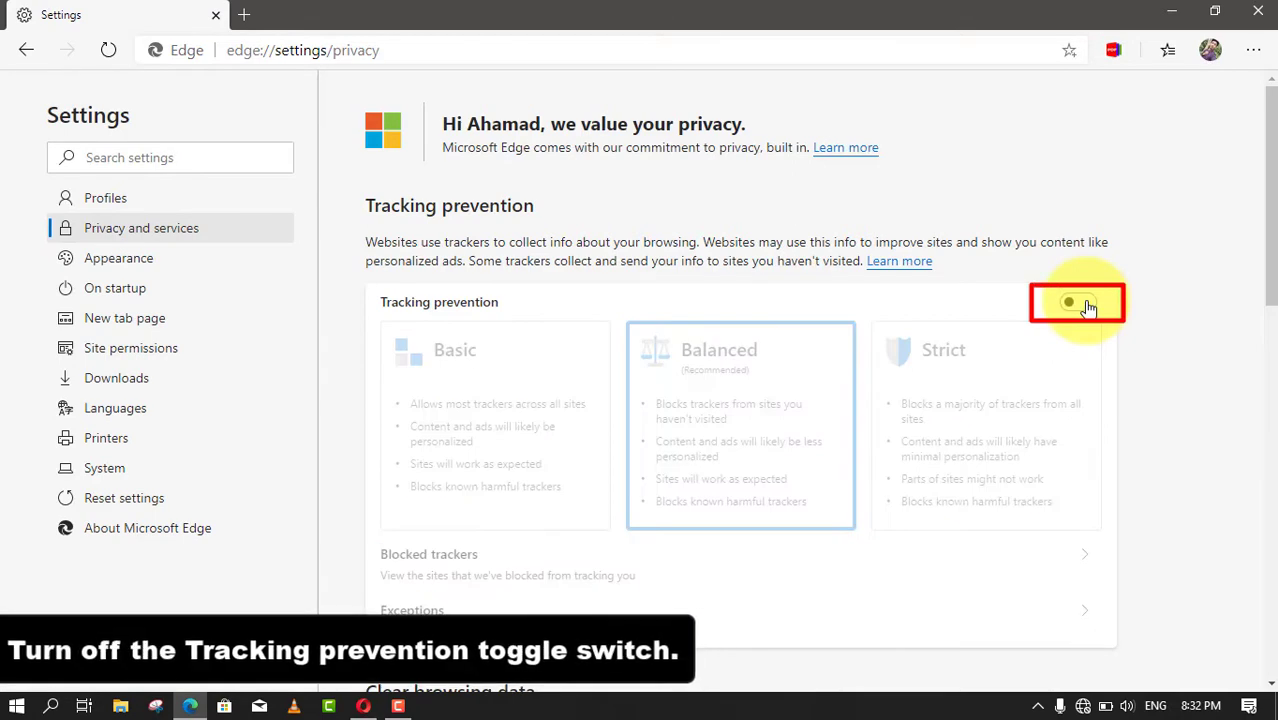
click(1076, 302)
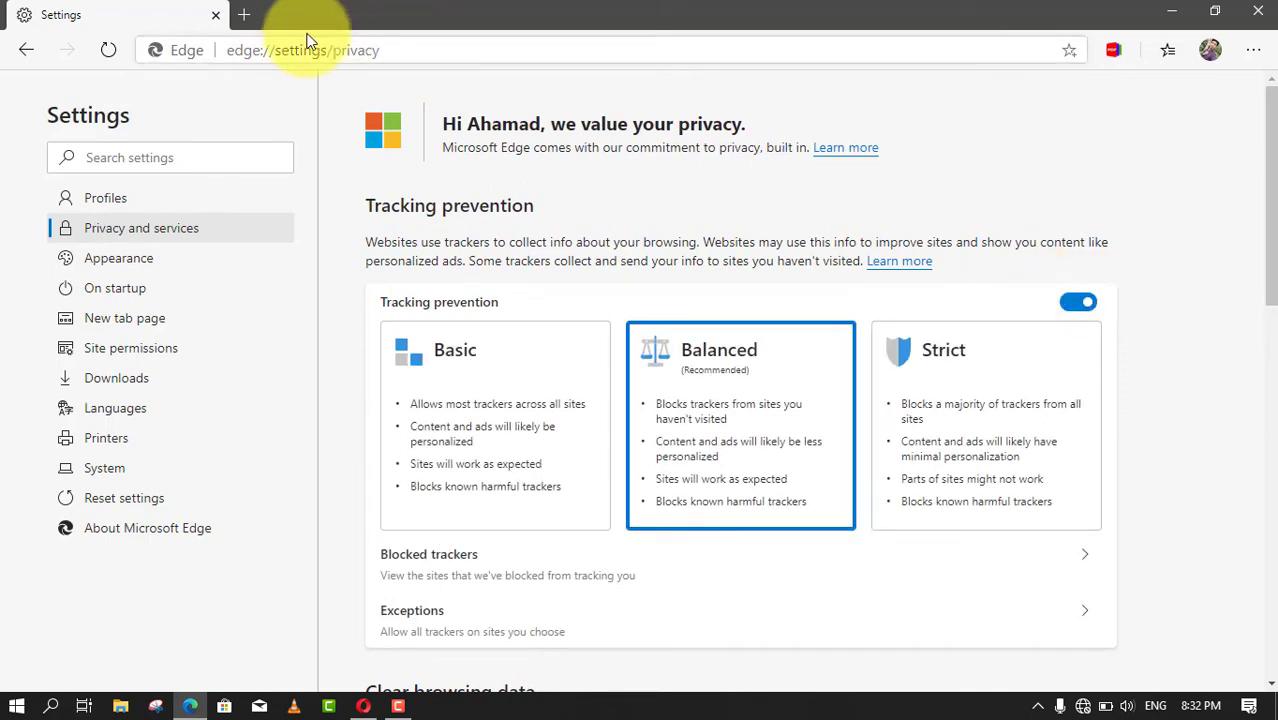
Go to edge://flags/#edge-tracking-prevention in a new tab
click(244, 14)
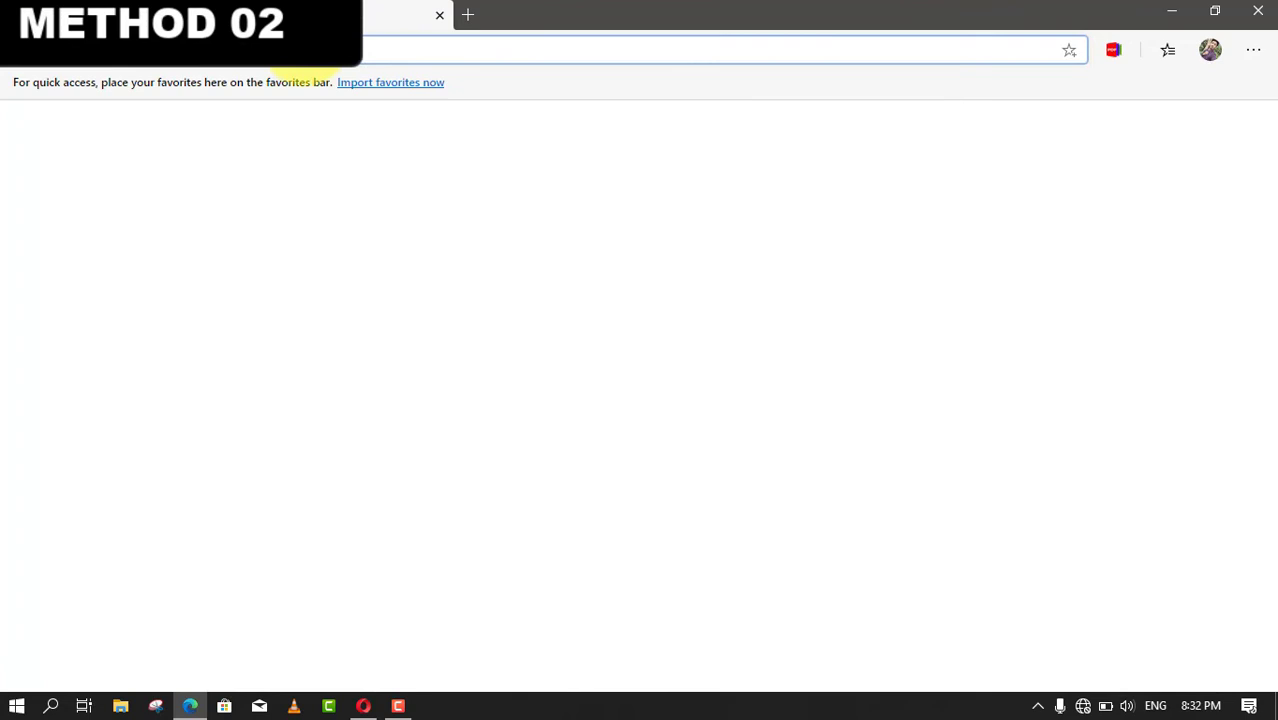
text(edge://flags/#edge-tracking-prevention)
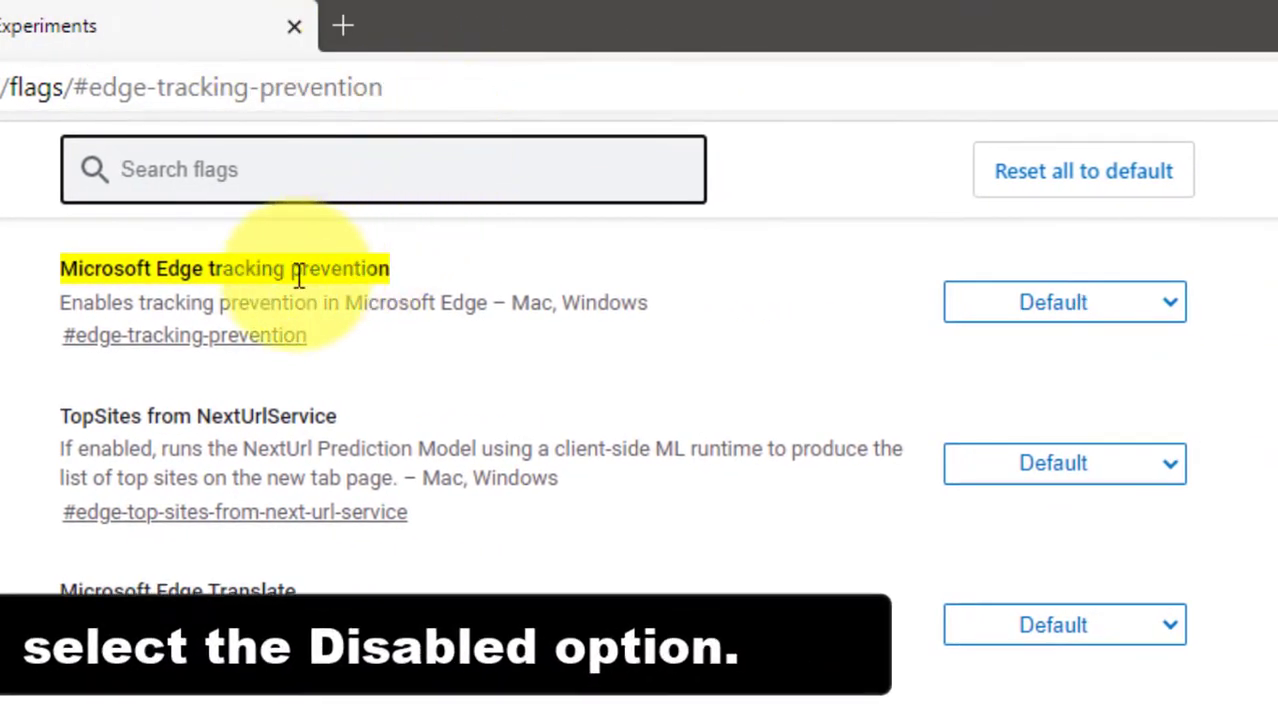
Set the Microsoft Edge tracking prevention flag to Disabled and restart the browser
click(1064, 302)
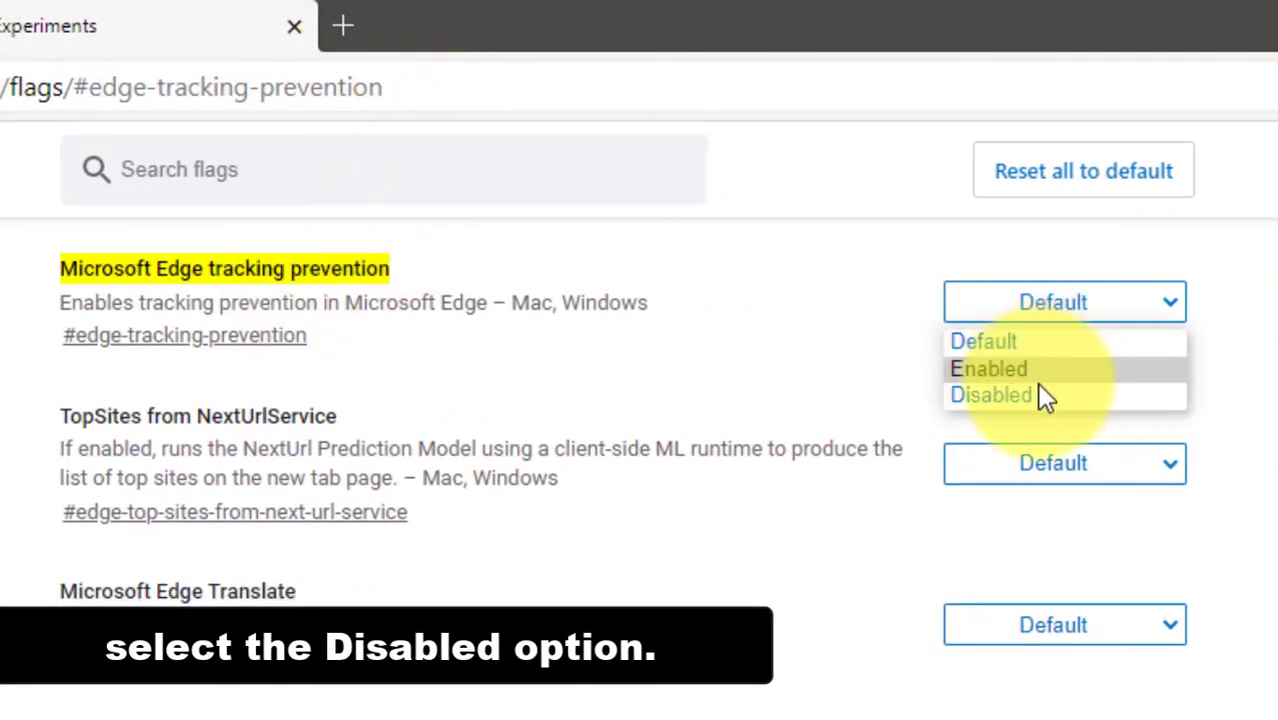
click(990, 394)
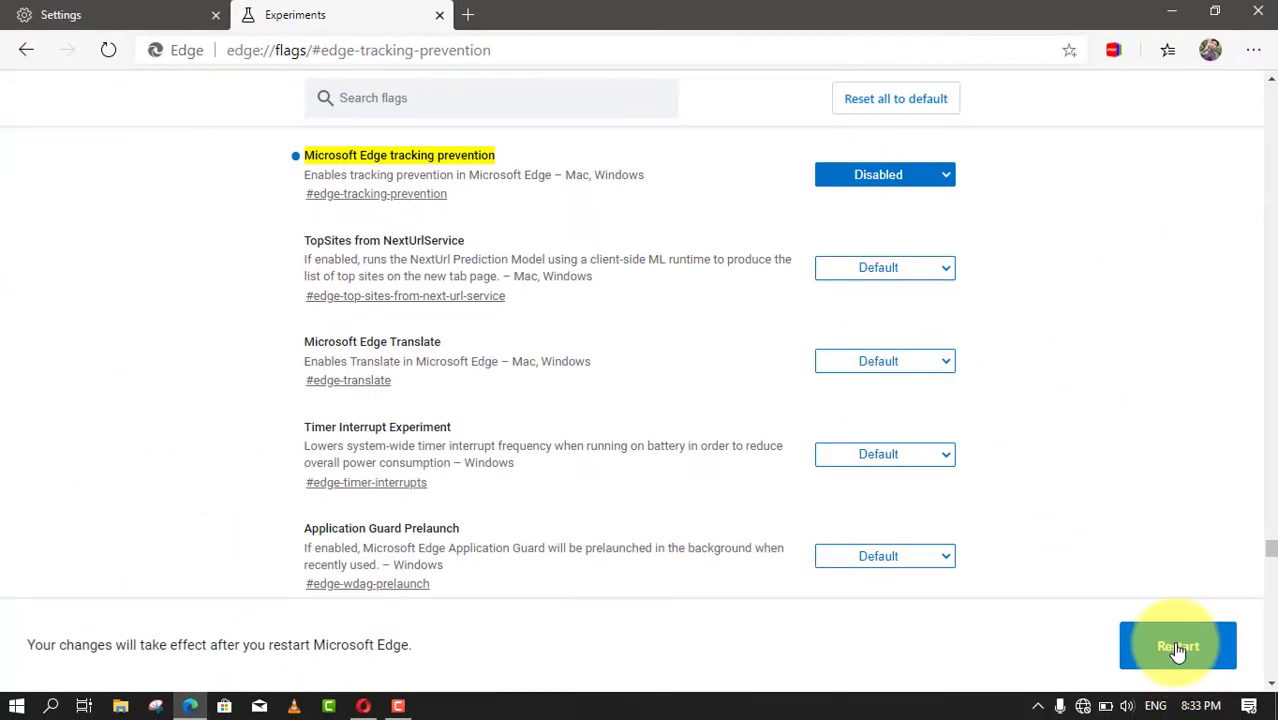
click(1176, 644)
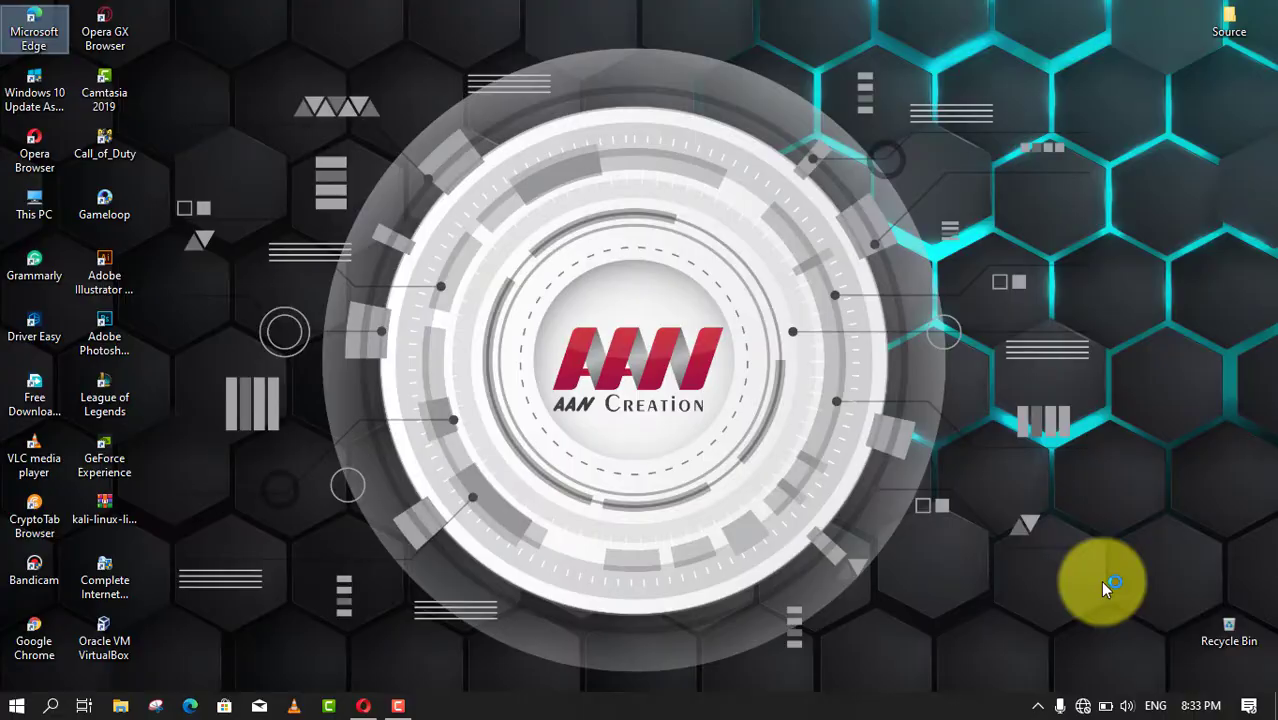